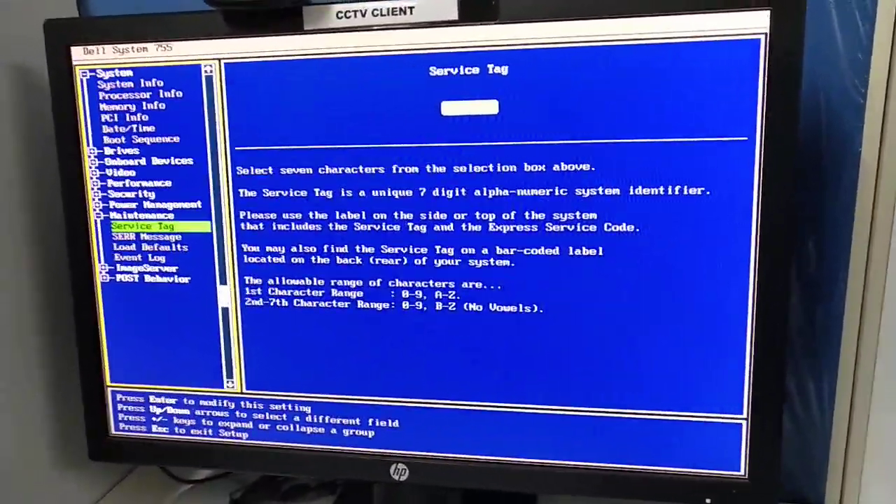
Expand the Drives group and select the SATA-0 drive setting
key(up)
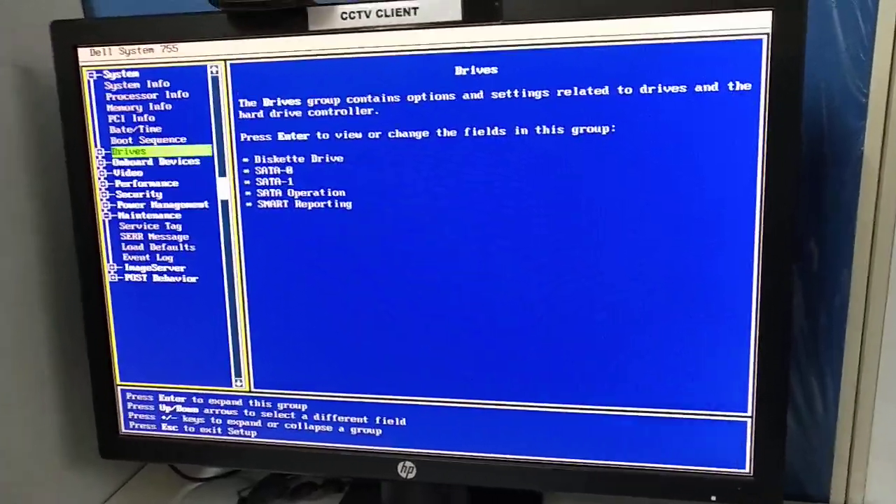
key(Enter)
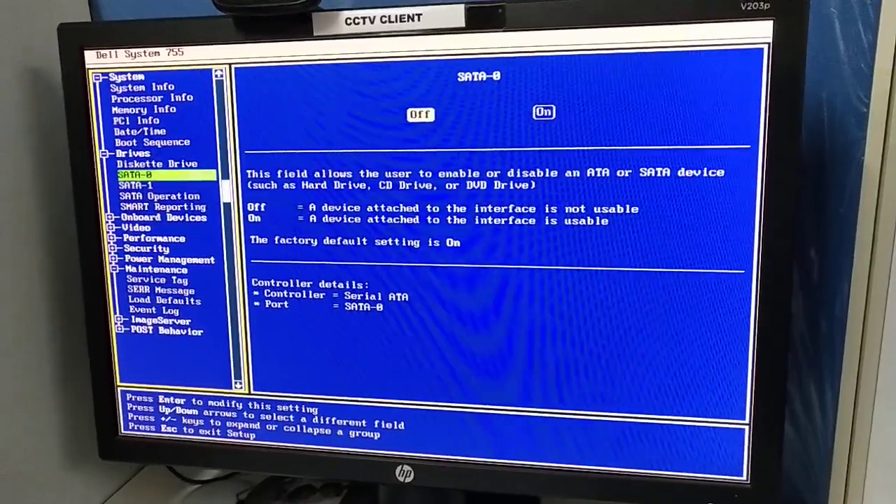
key(Down)
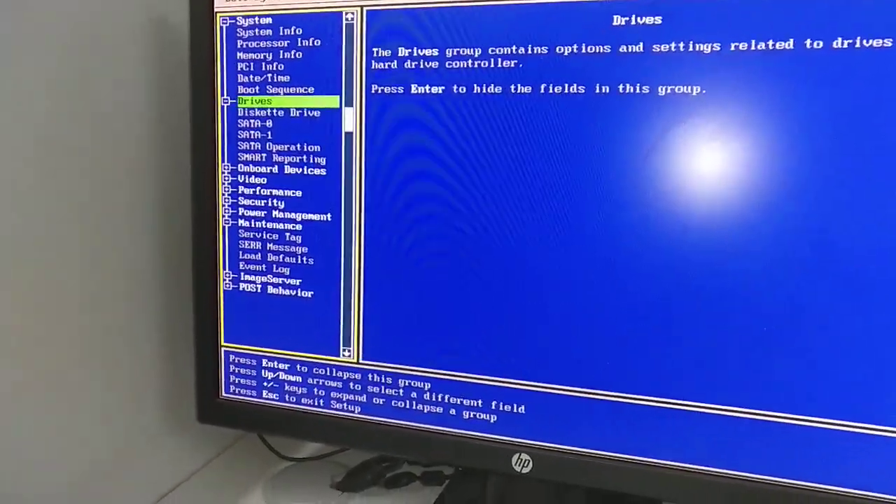
Turn SATA-1 Off and bring up the exit prompt with Save/Exit options
key(Down)
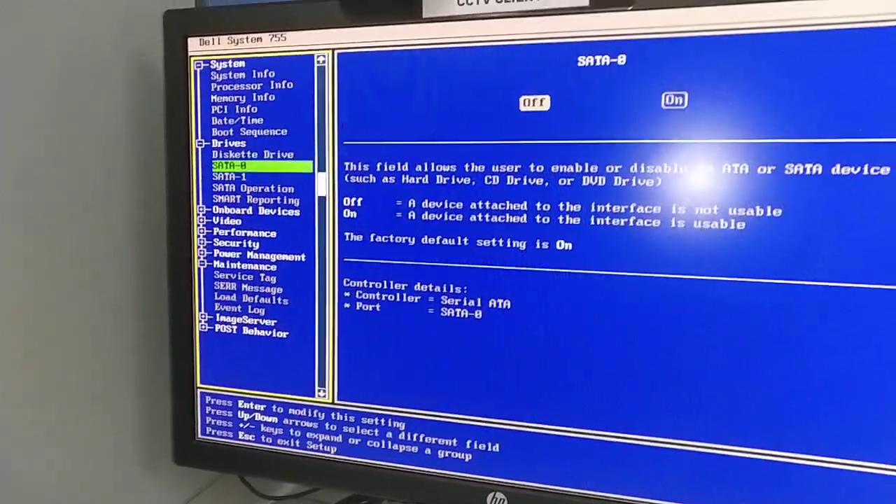
key(Enter)
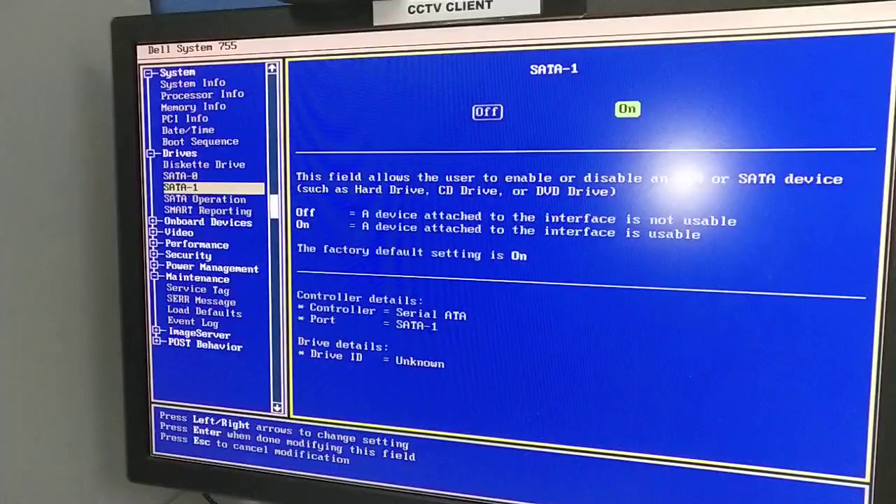
key(Escape)
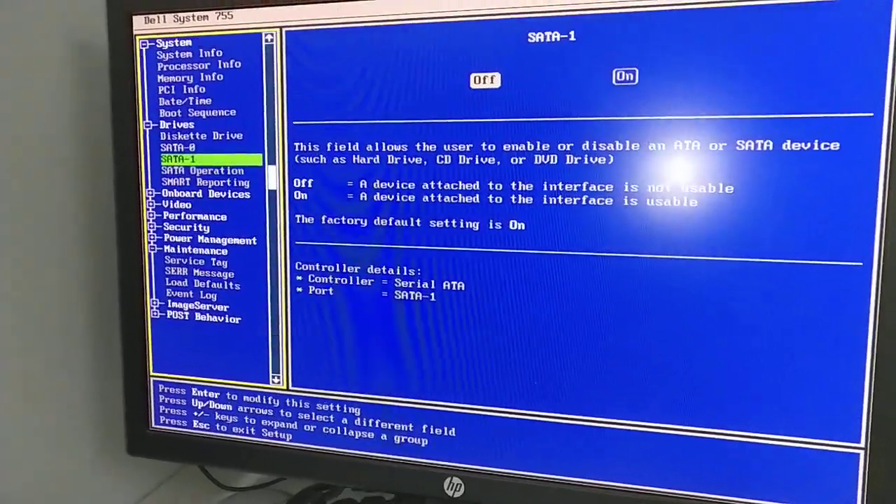
key(Escape)
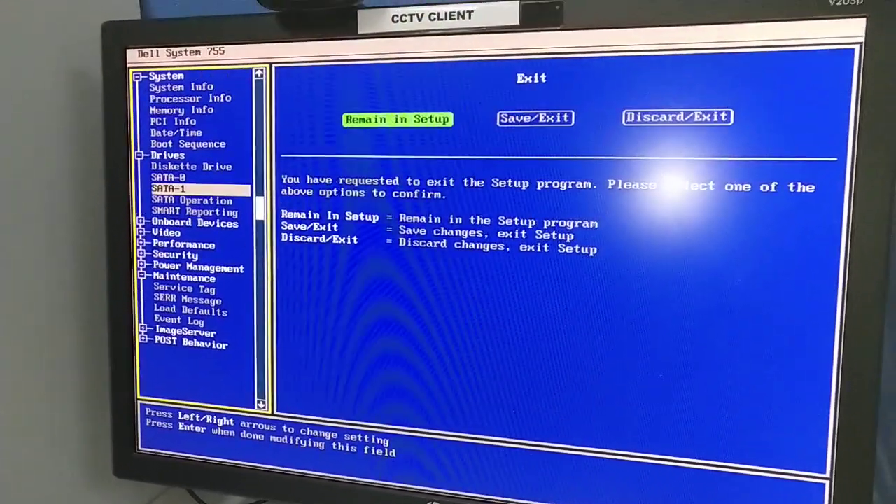